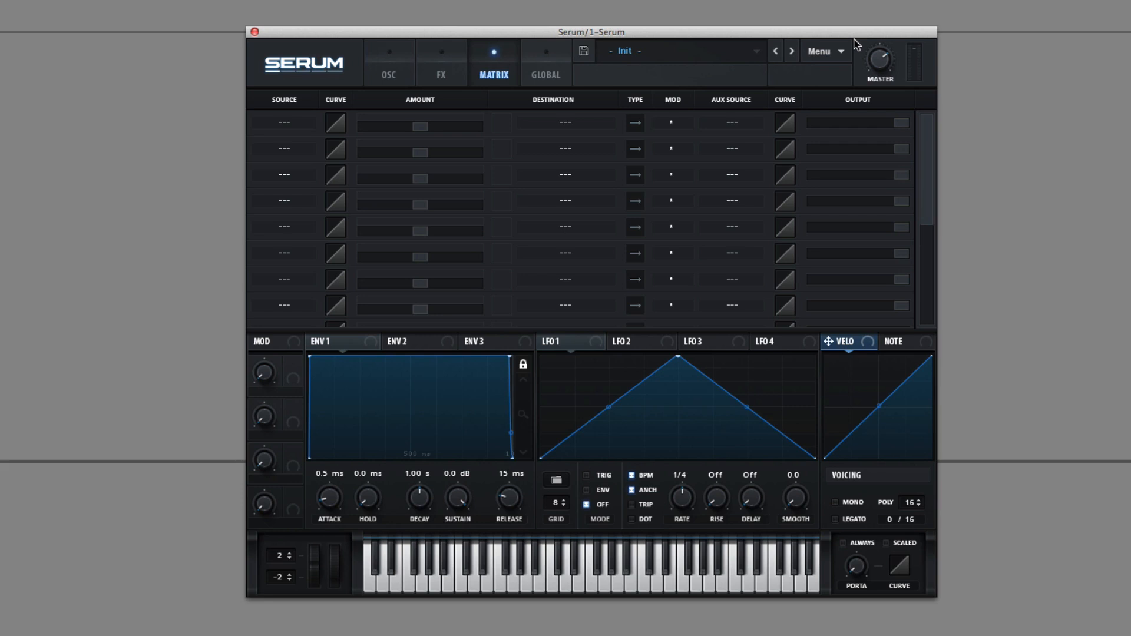
mouse_move(663, 246)
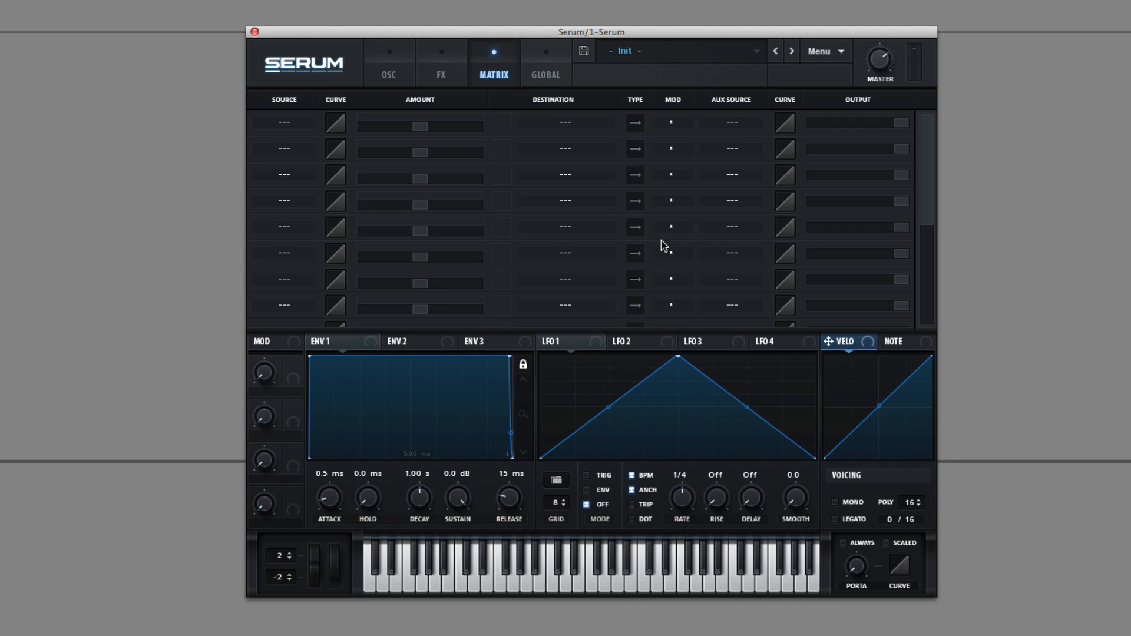
Switch from the matrix view to the OSC page showing Init's default saw wavetable.
click(389, 71)
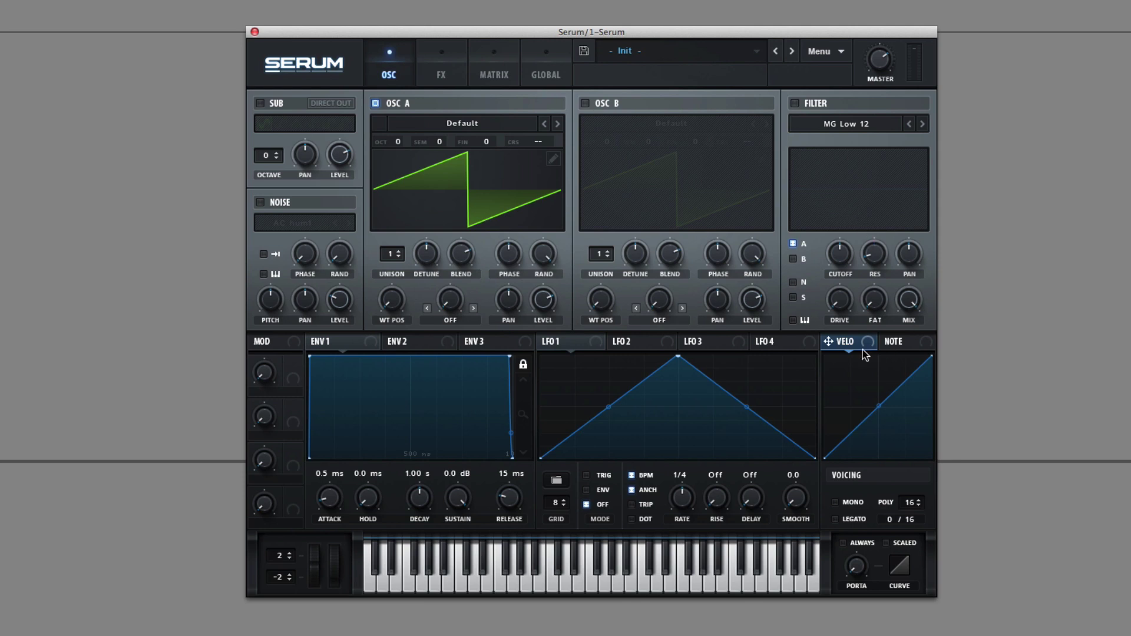
mouse_move(610, 365)
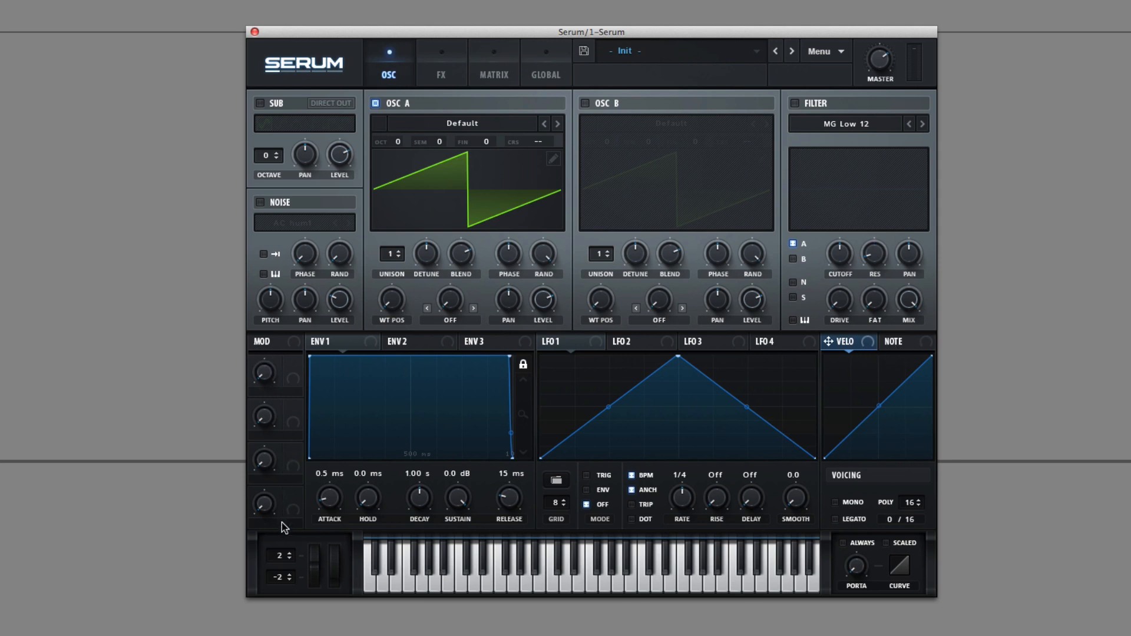
mouse_move(325, 349)
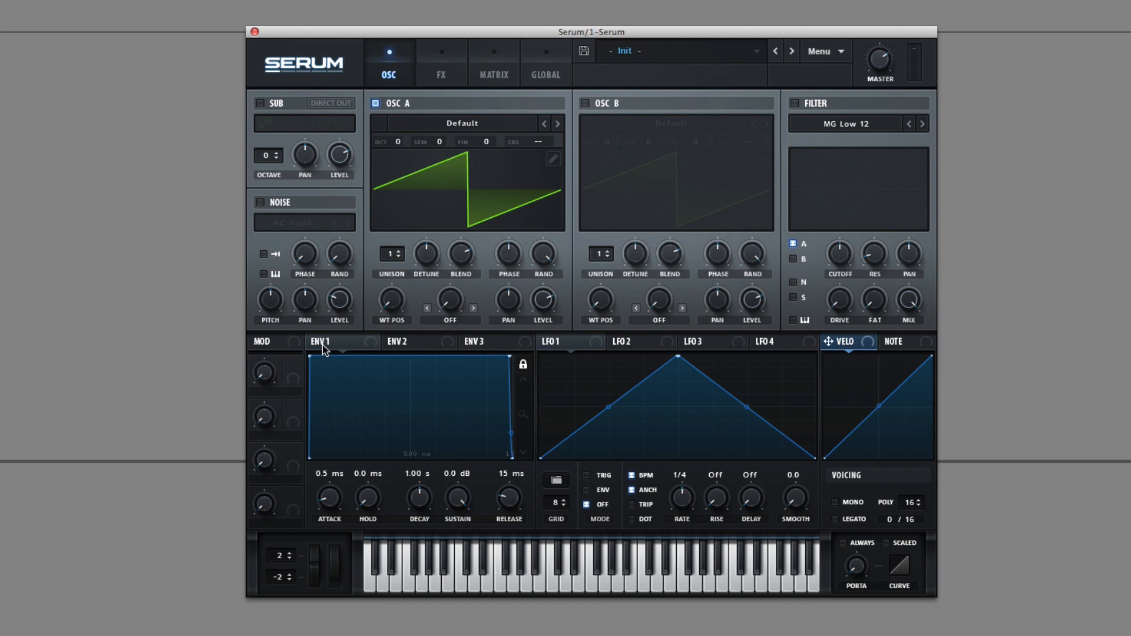
mouse_move(454, 376)
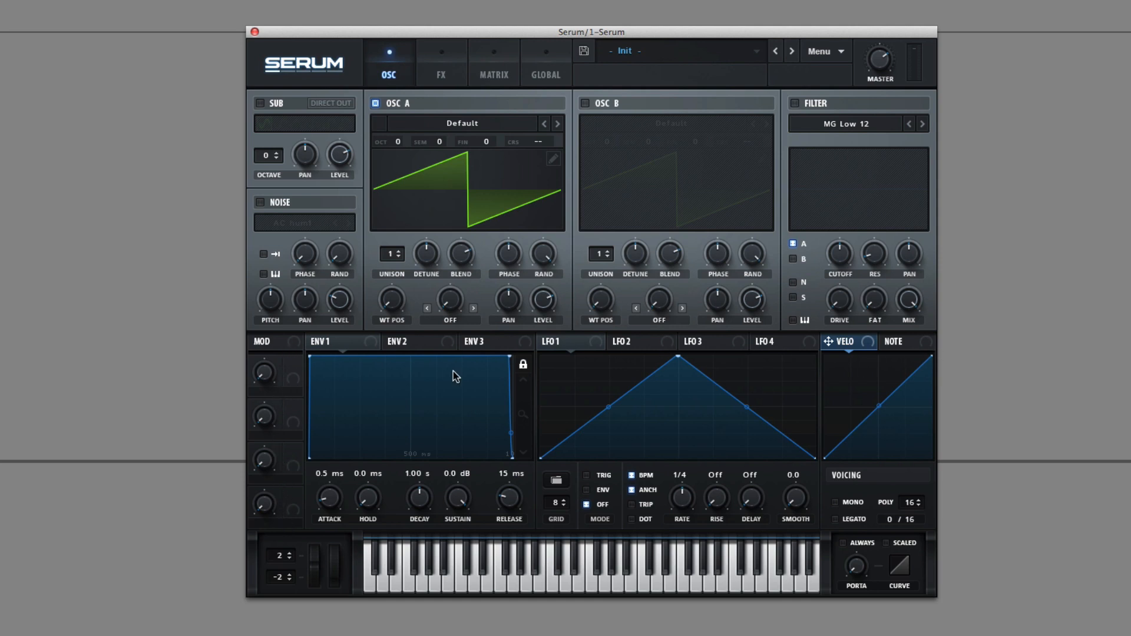
mouse_move(367, 349)
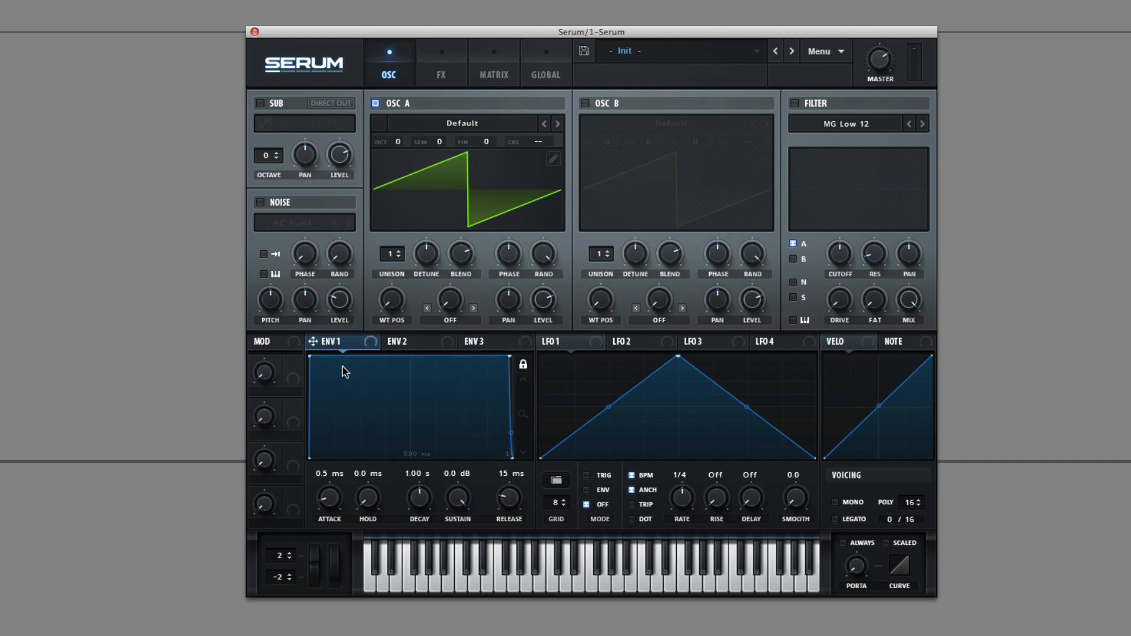
Lengthen Env 1's attack, then route Env 2 to Osc A WT Pos and Env 3 to Detune.
drag(306, 372, 328, 351)
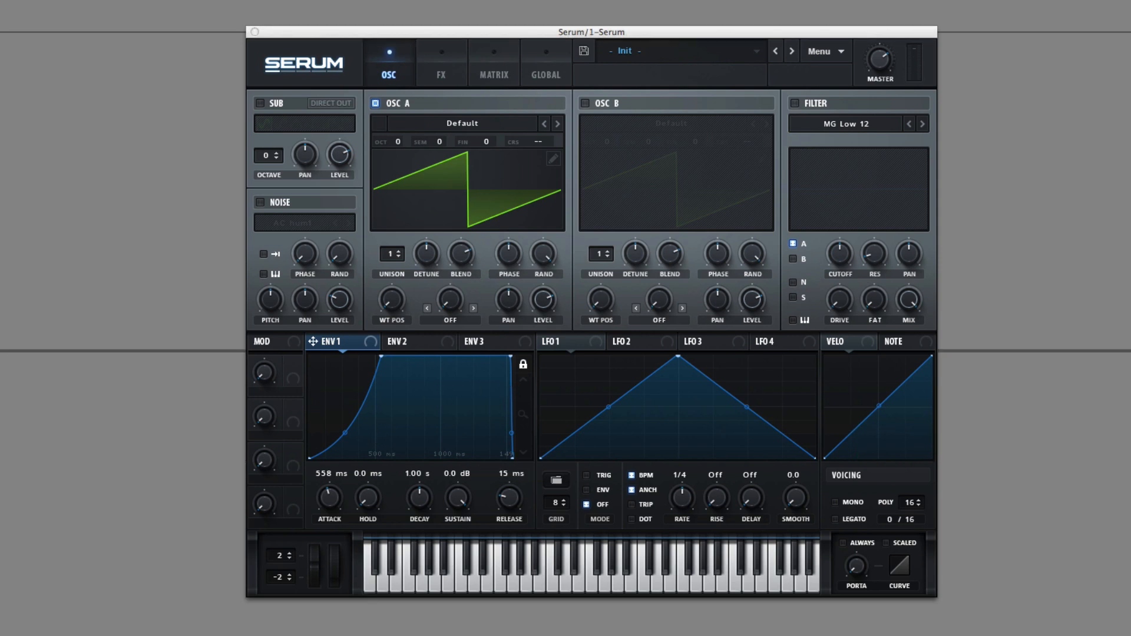
click(407, 341)
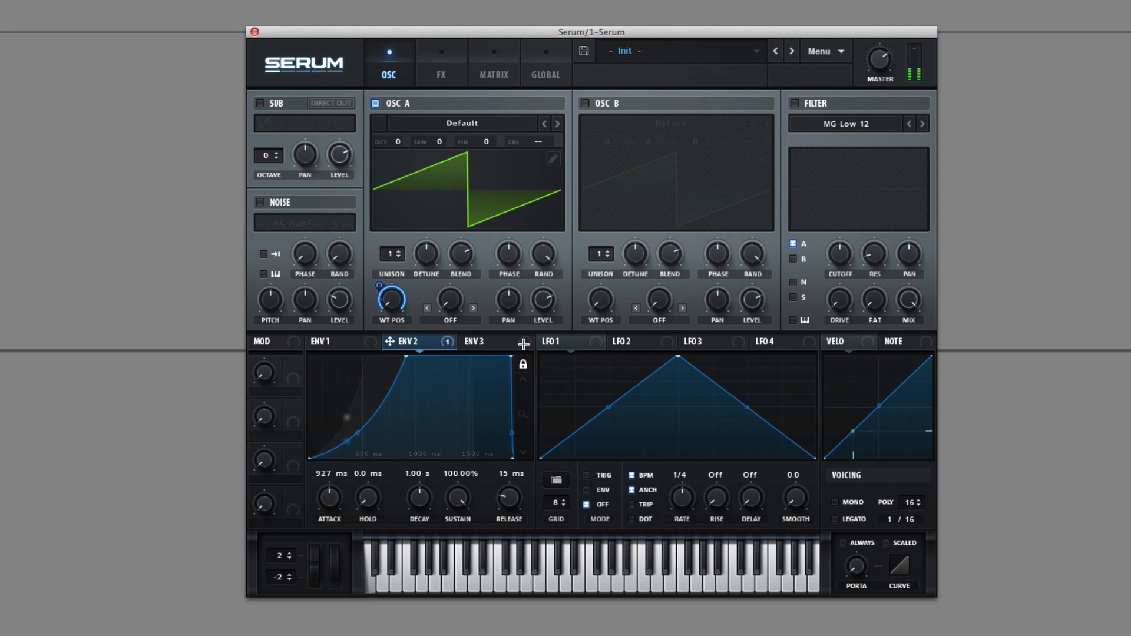
click(476, 342)
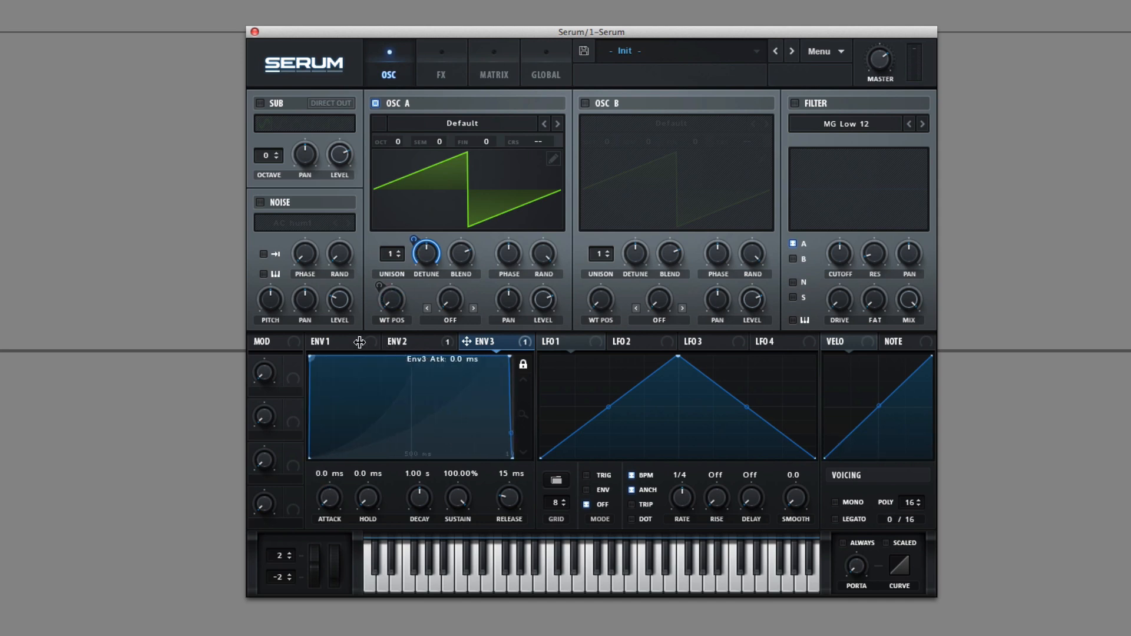
Shape Env 1 as a pluck: 0 ms attack, 37 ms decay, −7.8 dB sustain.
click(321, 341)
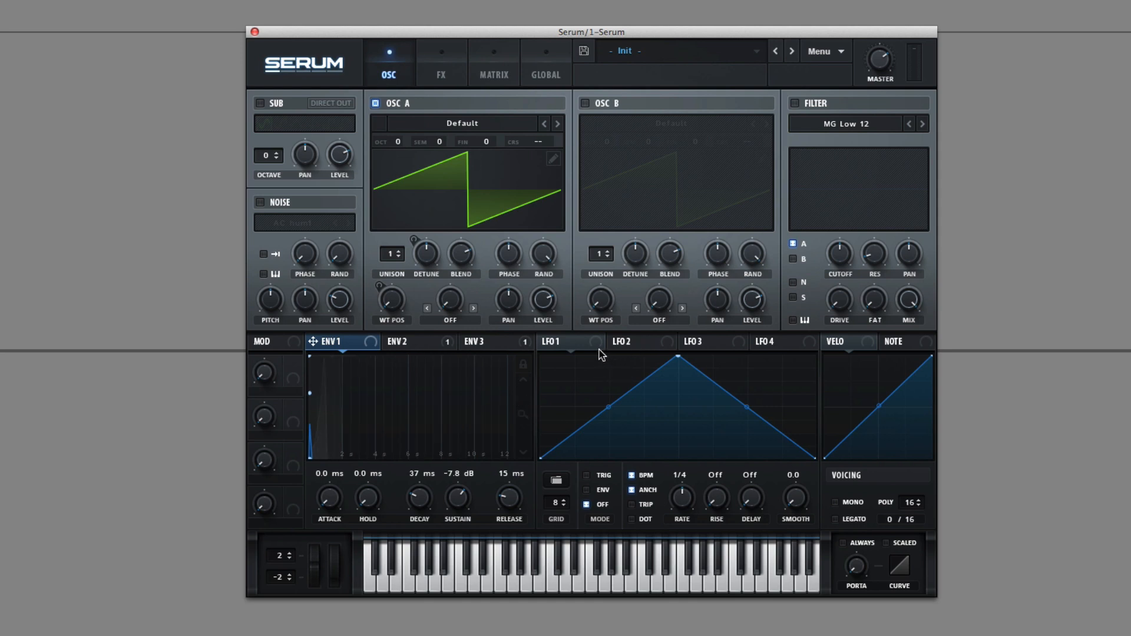
Route LFO 1 to Osc A coarse pitch and level, and redraw it as a rising curve.
click(626, 342)
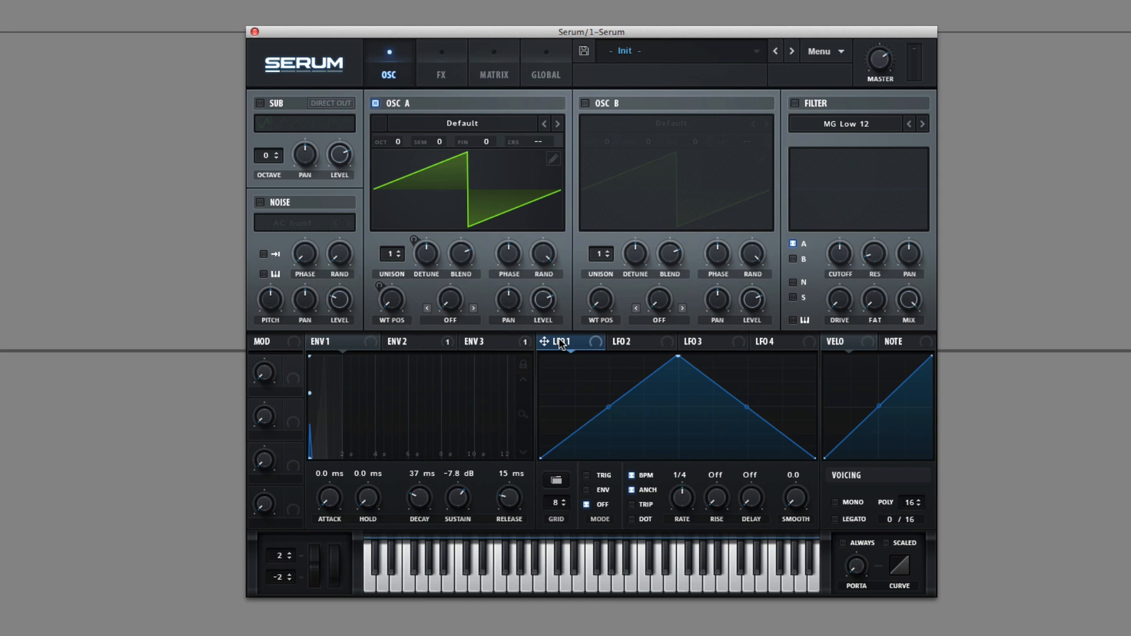
mouse_move(598, 442)
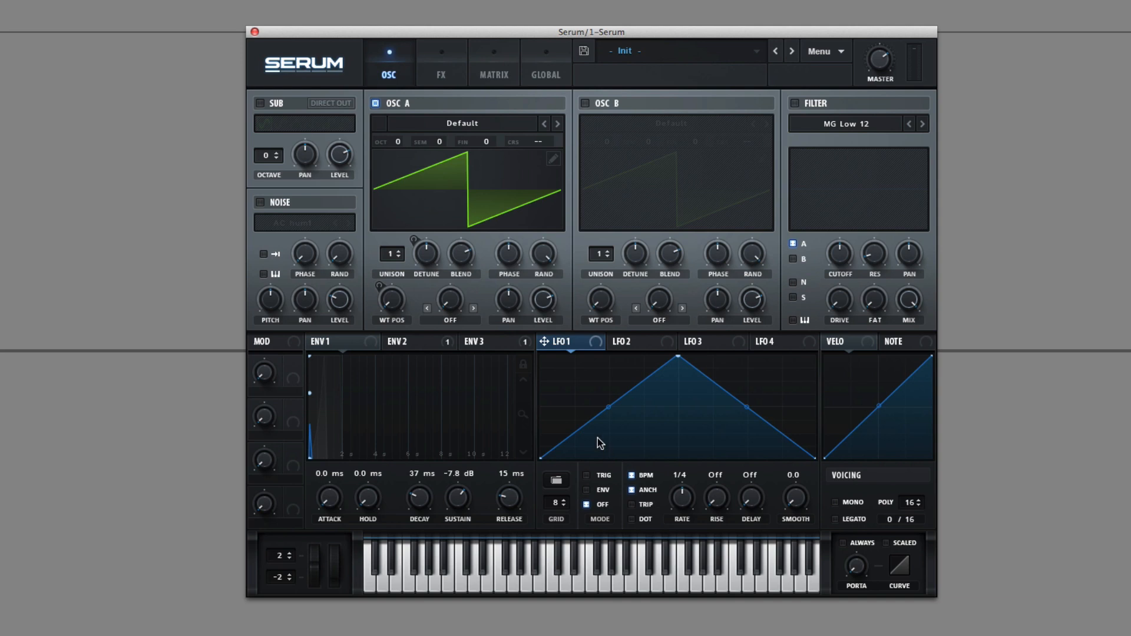
mouse_move(584, 503)
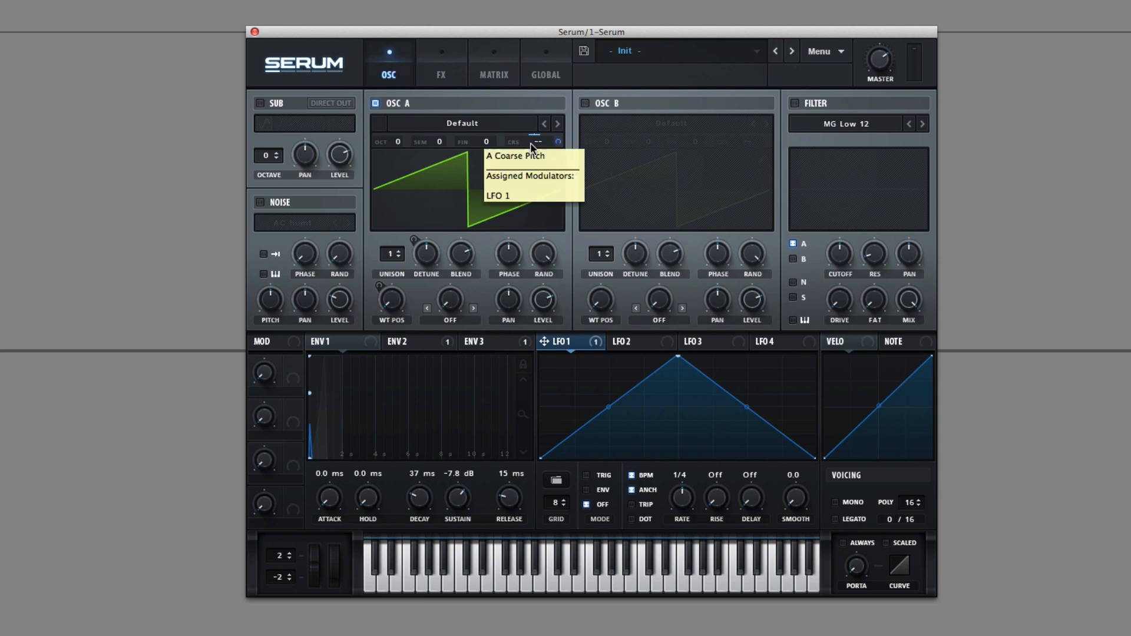
click(556, 480)
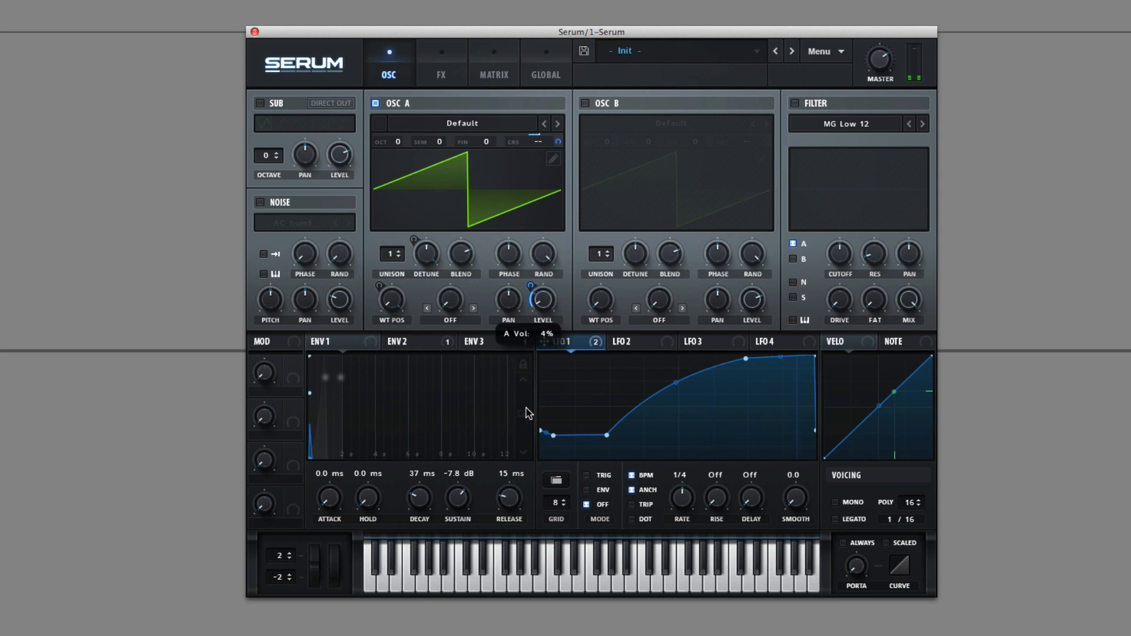
Load the Basic sine shape into LFO 1, then draw a stepped shape on a 10-step grid.
right_click(542, 301)
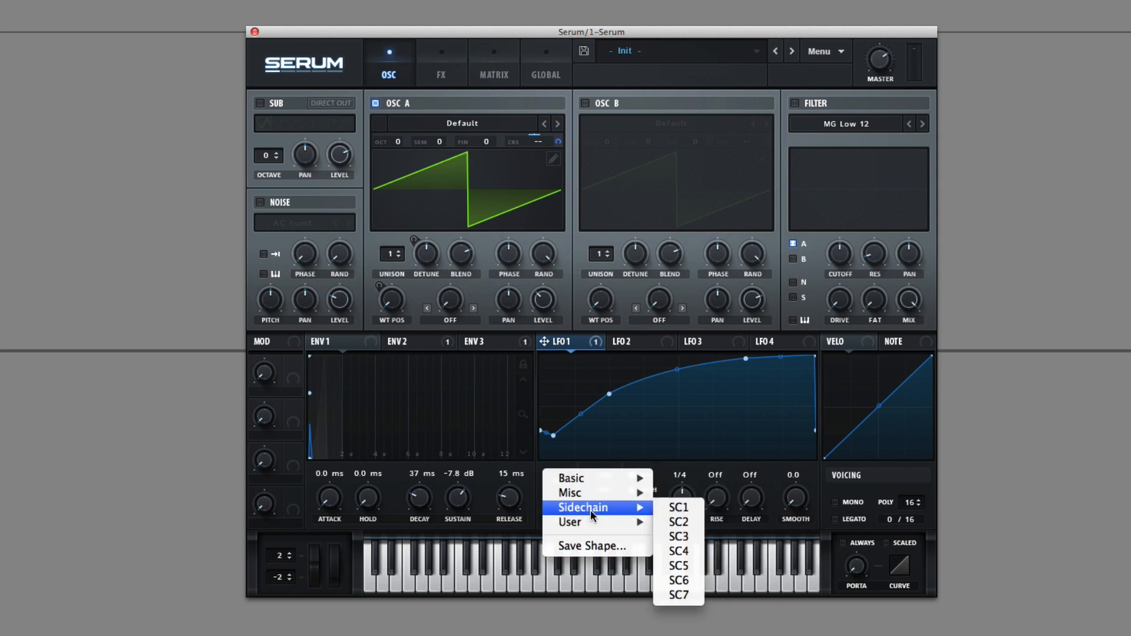
mouse_move(571, 479)
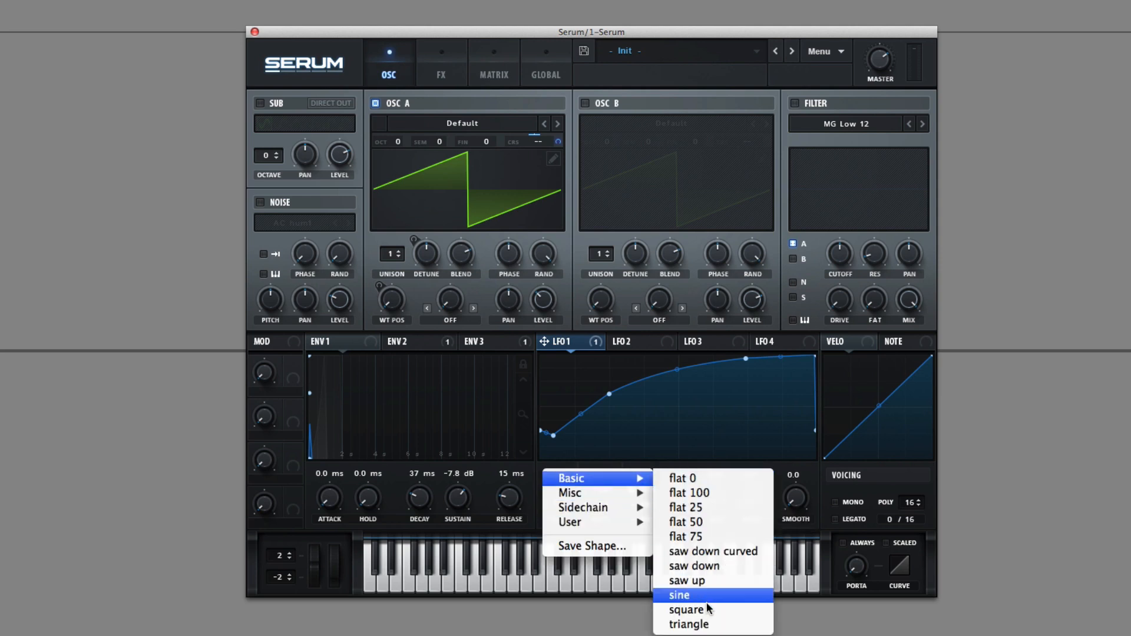
click(683, 610)
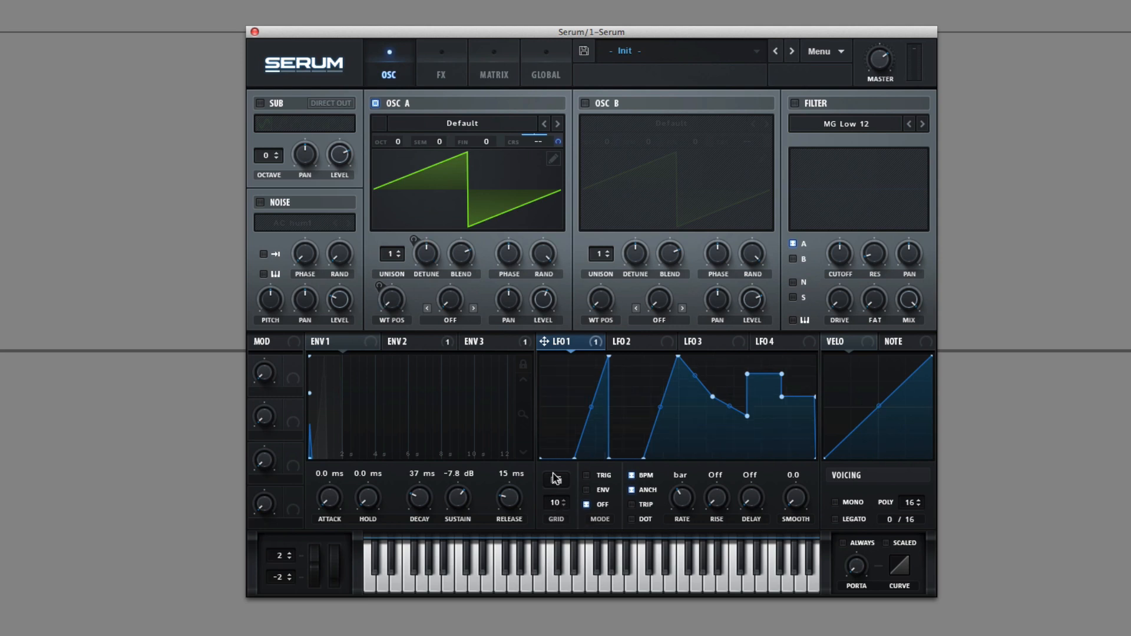
Unsync LFO 1 to about 1.6 Hz, try Trig and Env modes, then leave the mode Off.
click(563, 514)
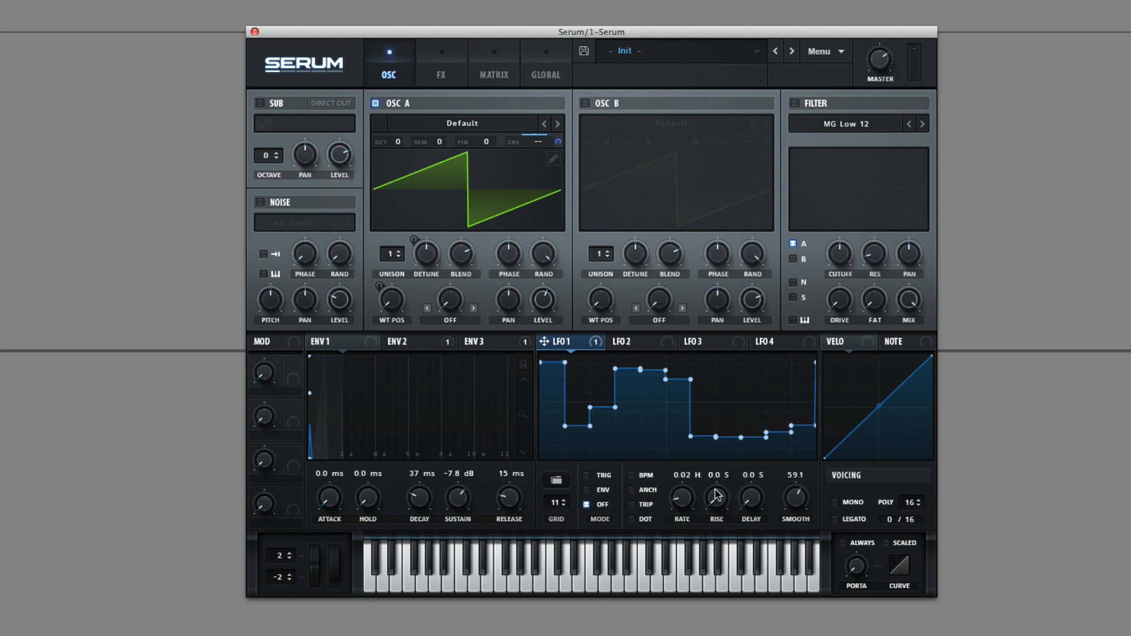
mouse_move(598, 488)
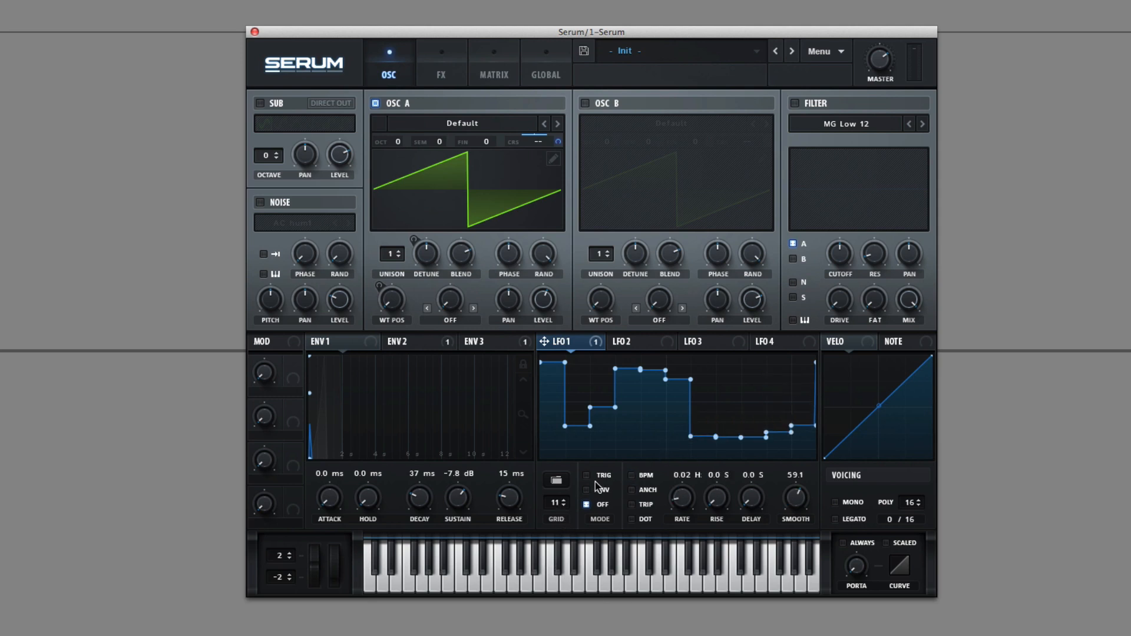
click(585, 475)
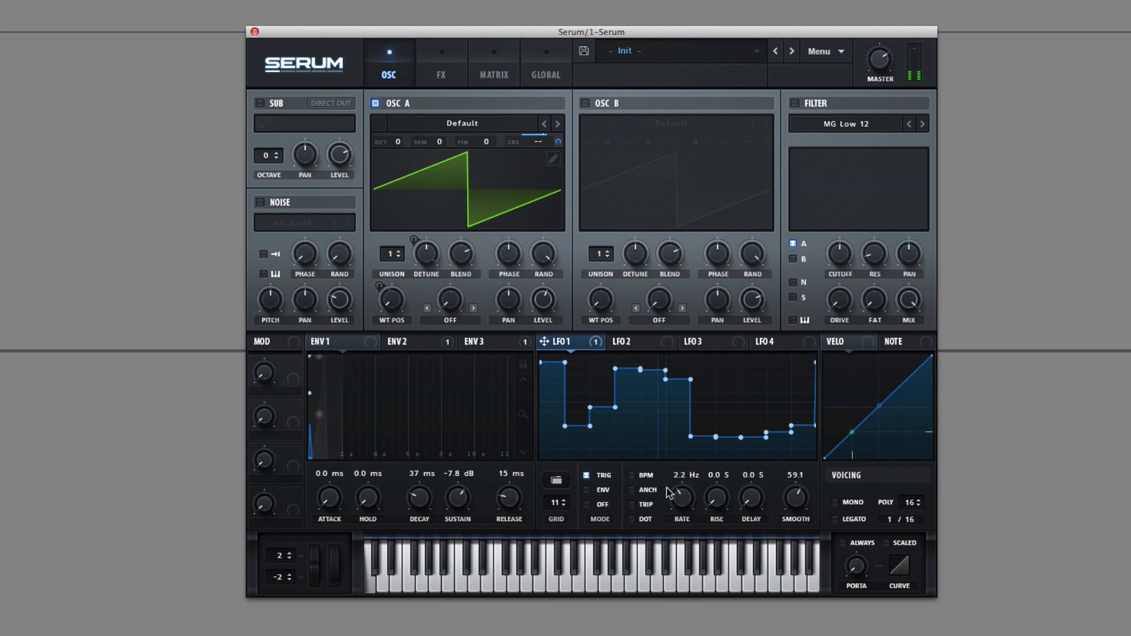
drag(679, 497, 679, 509)
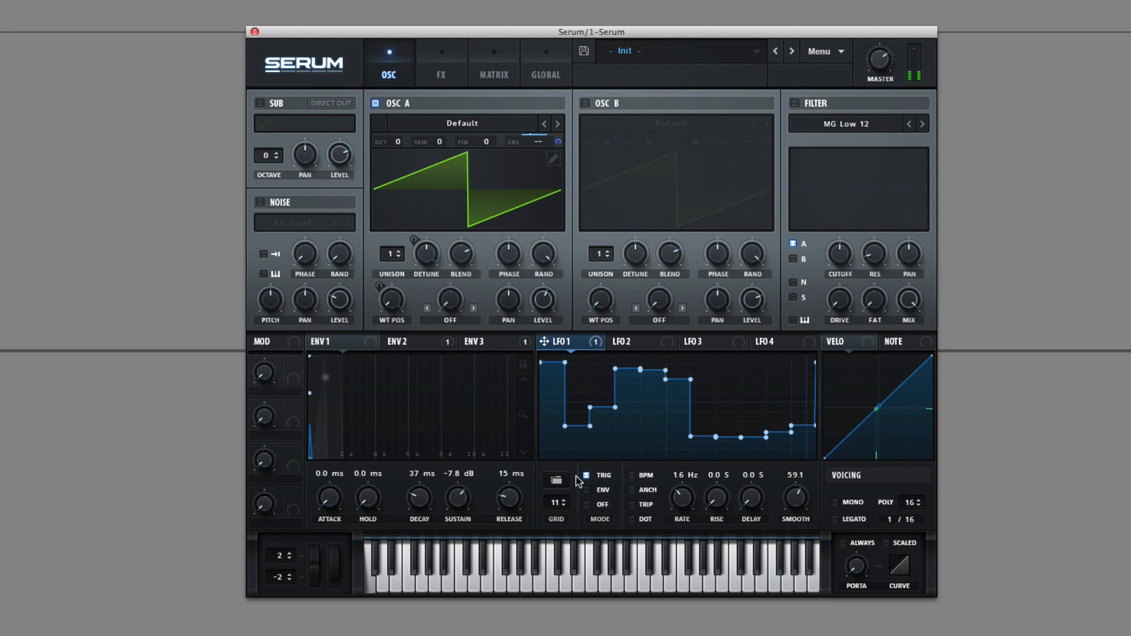
mouse_move(686, 458)
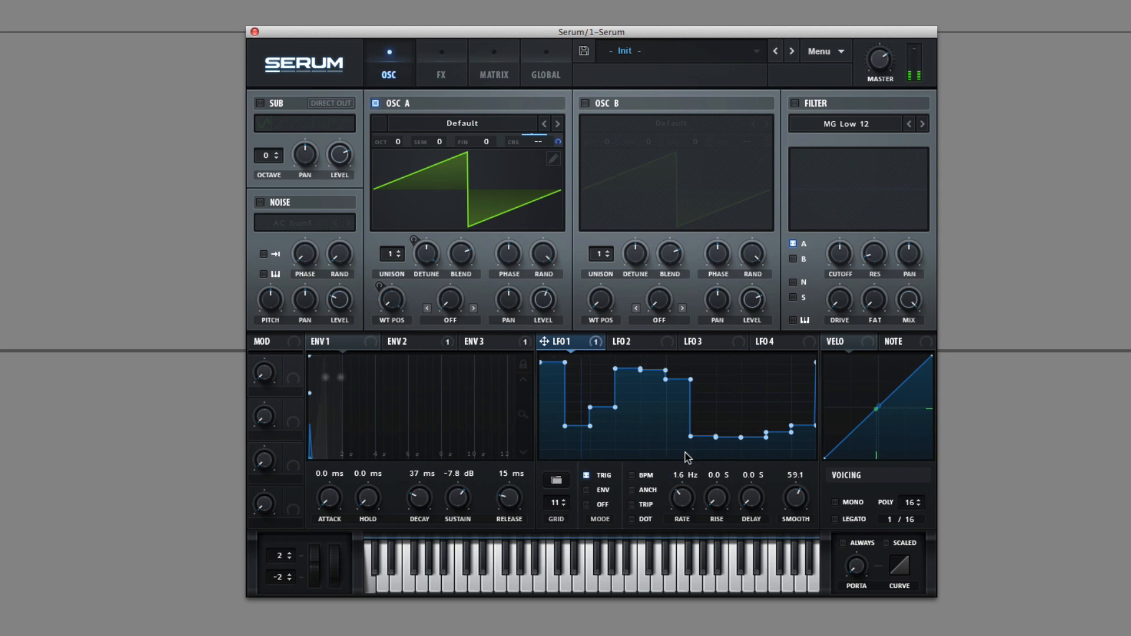
mouse_move(714, 452)
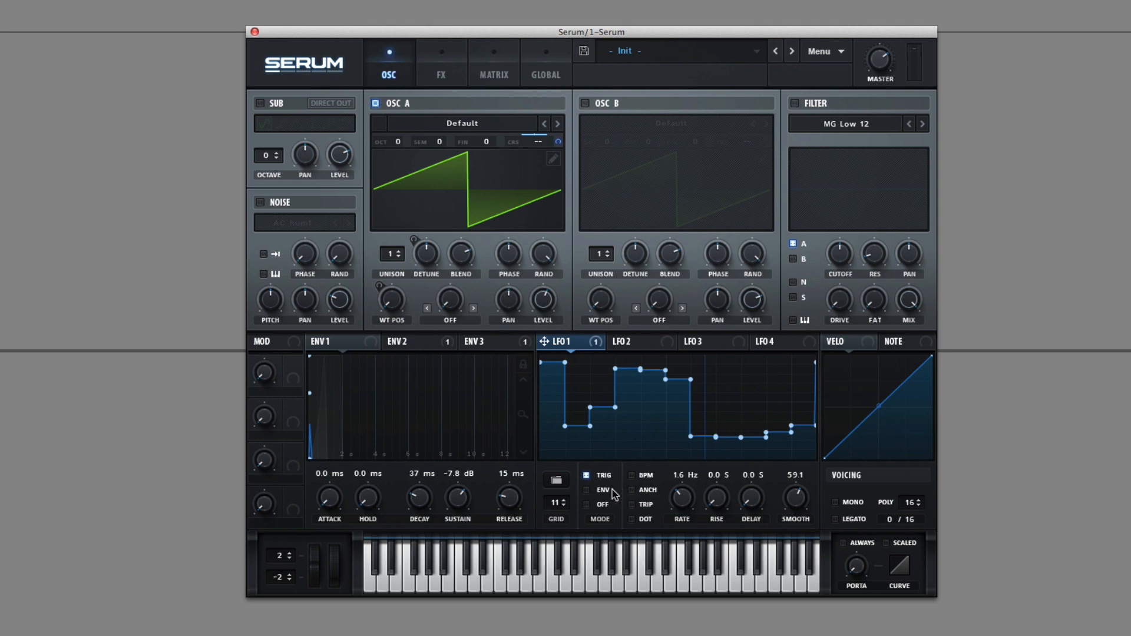
click(587, 490)
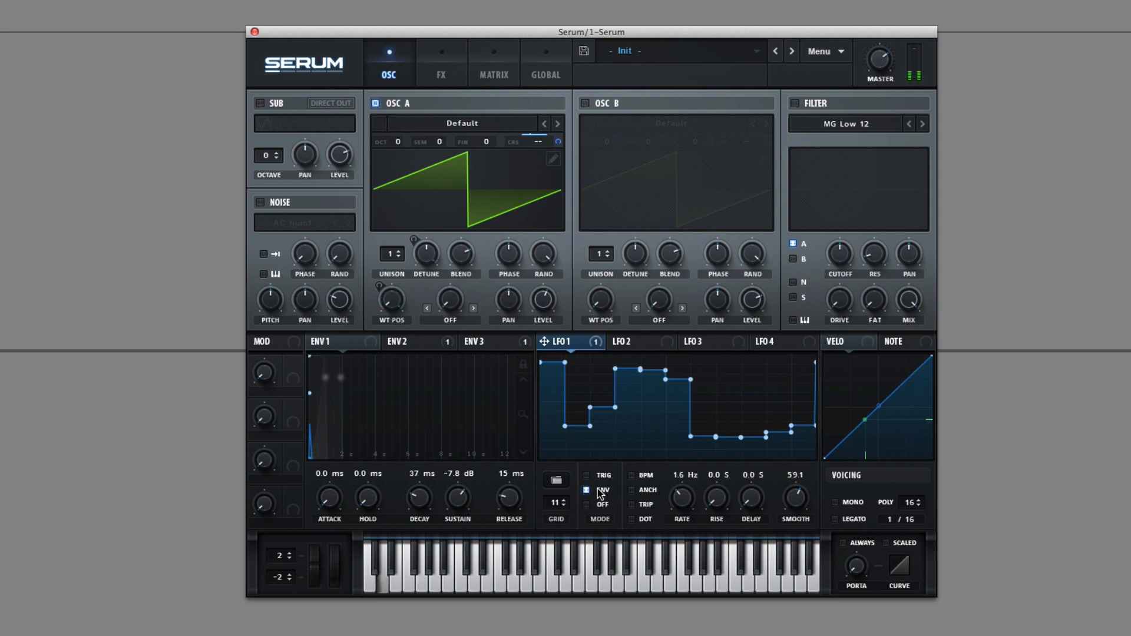
click(587, 504)
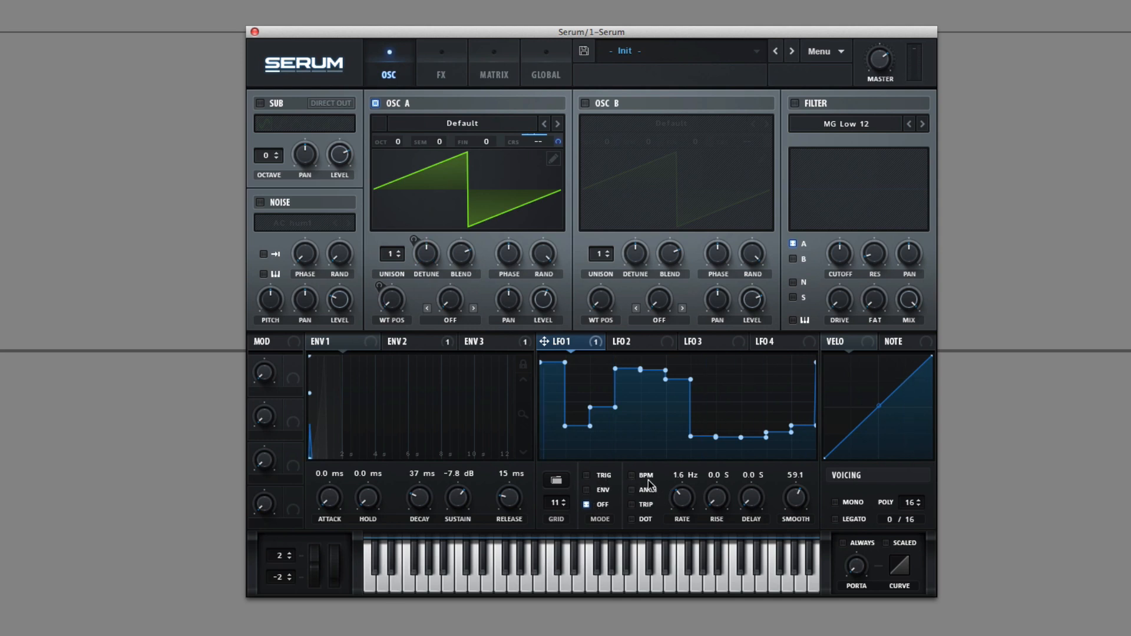
Tempo-sync LFO 1 with anchoring on, step its rate through note values, triplets off.
click(633, 475)
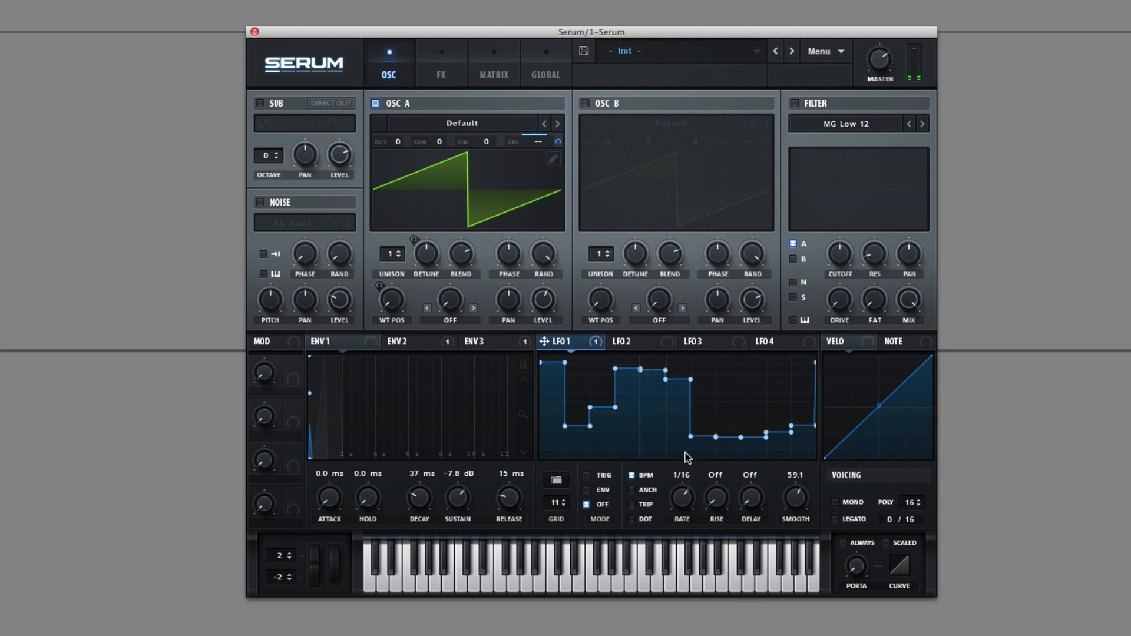
click(633, 490)
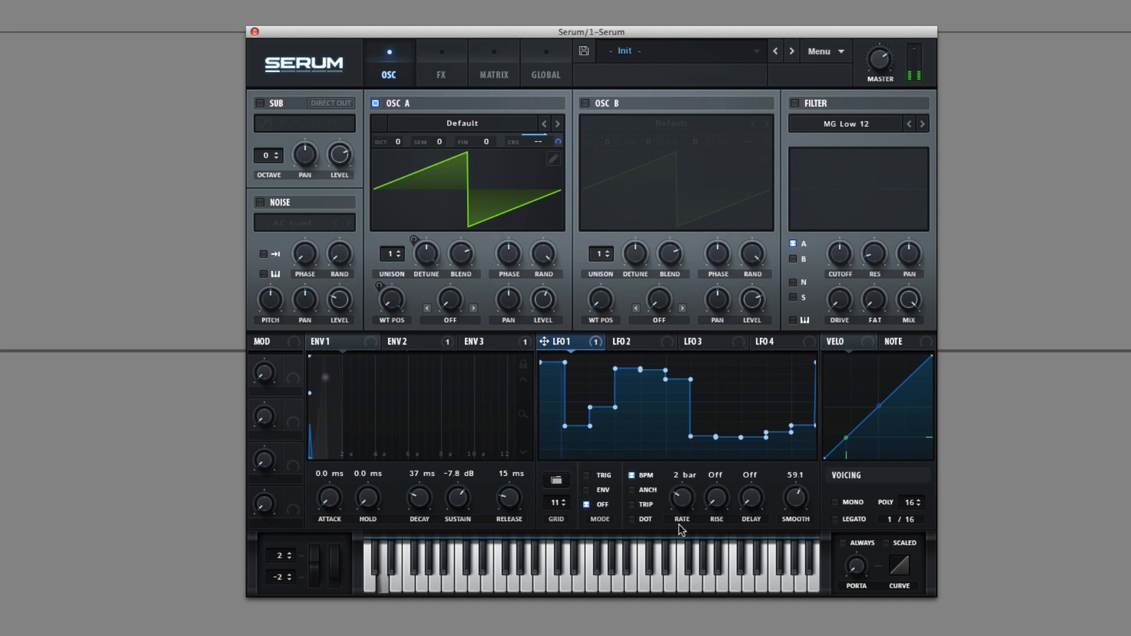
drag(679, 496, 679, 483)
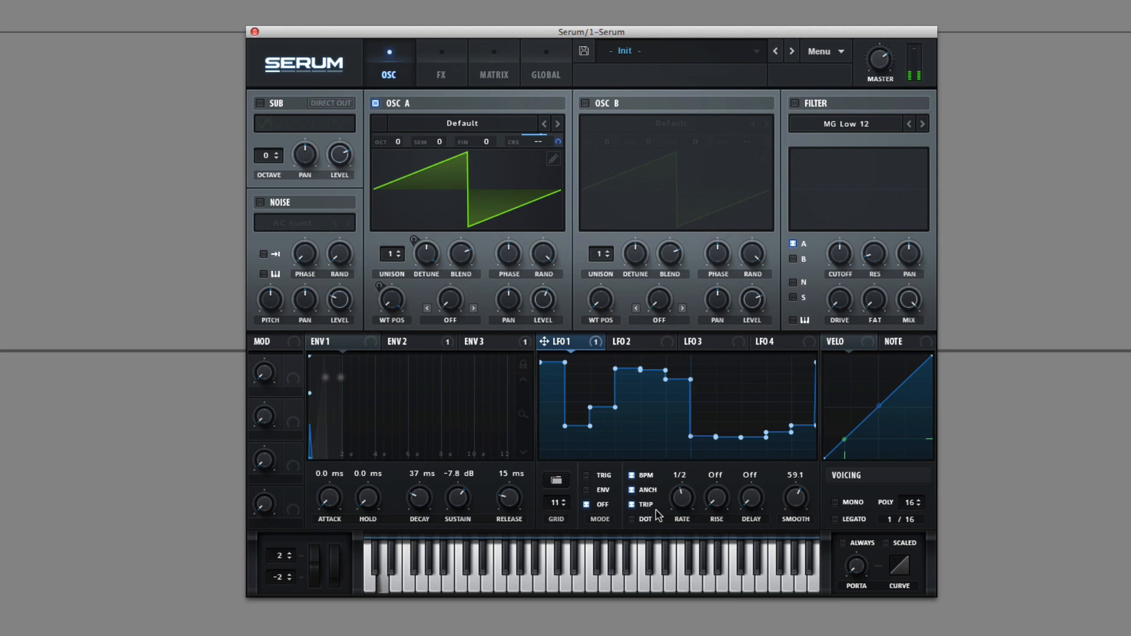
click(630, 520)
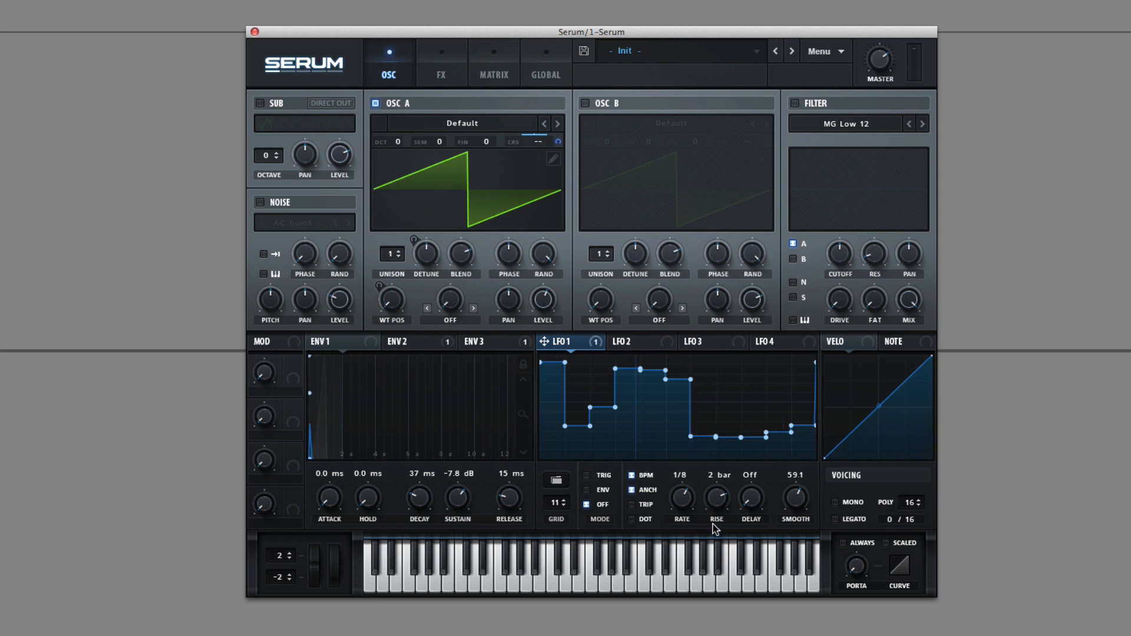
mouse_move(784, 469)
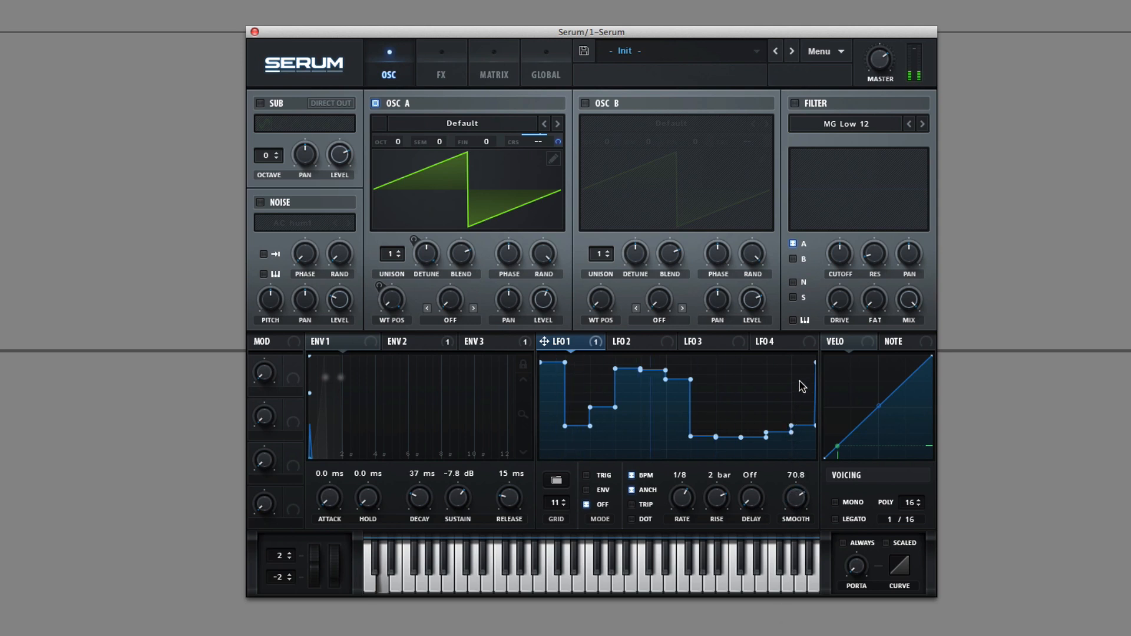
Raise LFO 1's Smooth to about 77.0 with rate 1/8 and a 2-bar rise.
drag(794, 496, 794, 483)
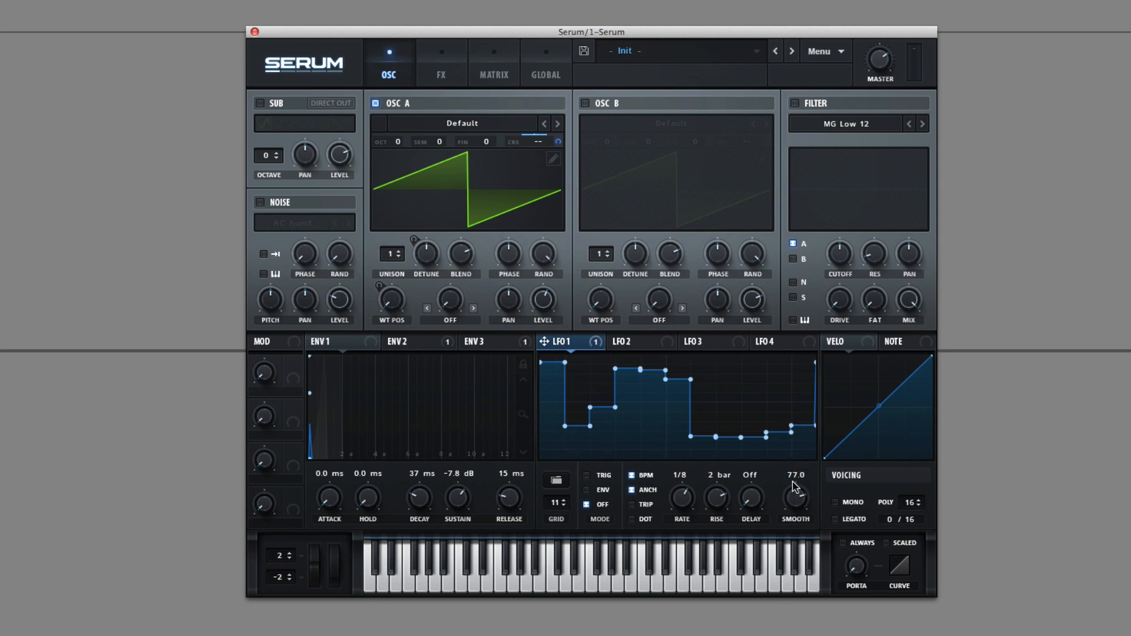
mouse_move(556, 452)
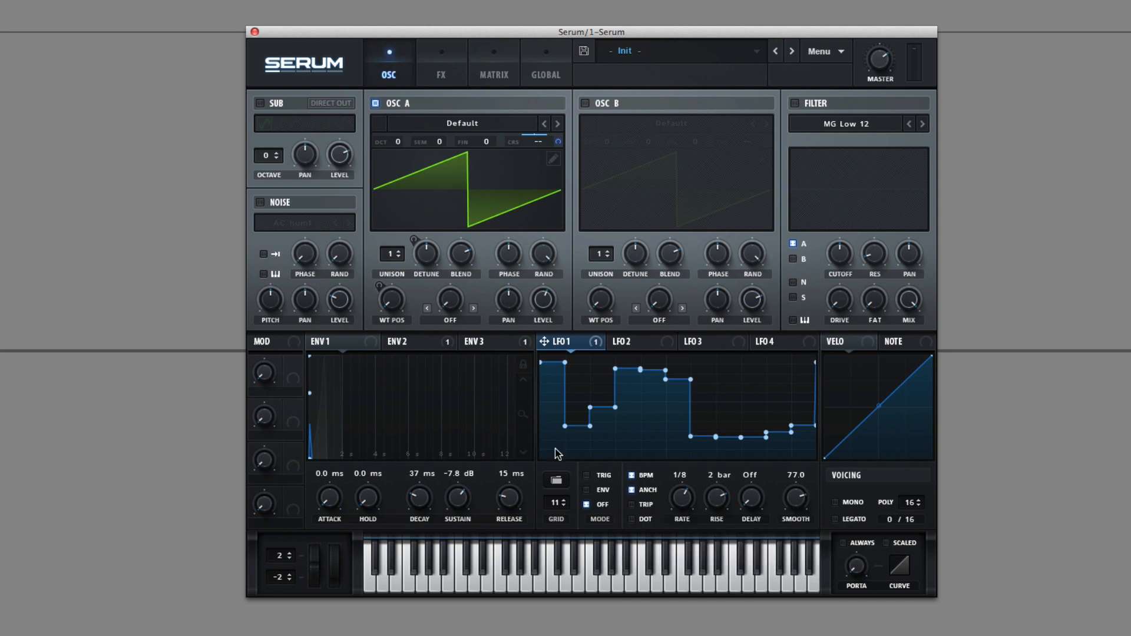
mouse_move(606, 395)
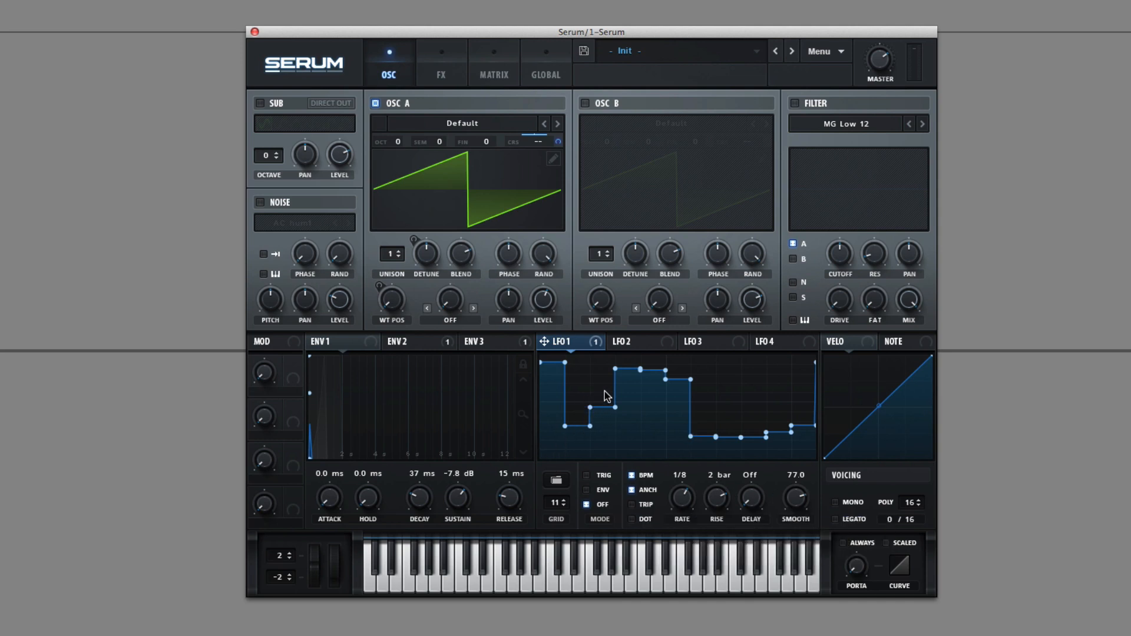
mouse_move(796, 474)
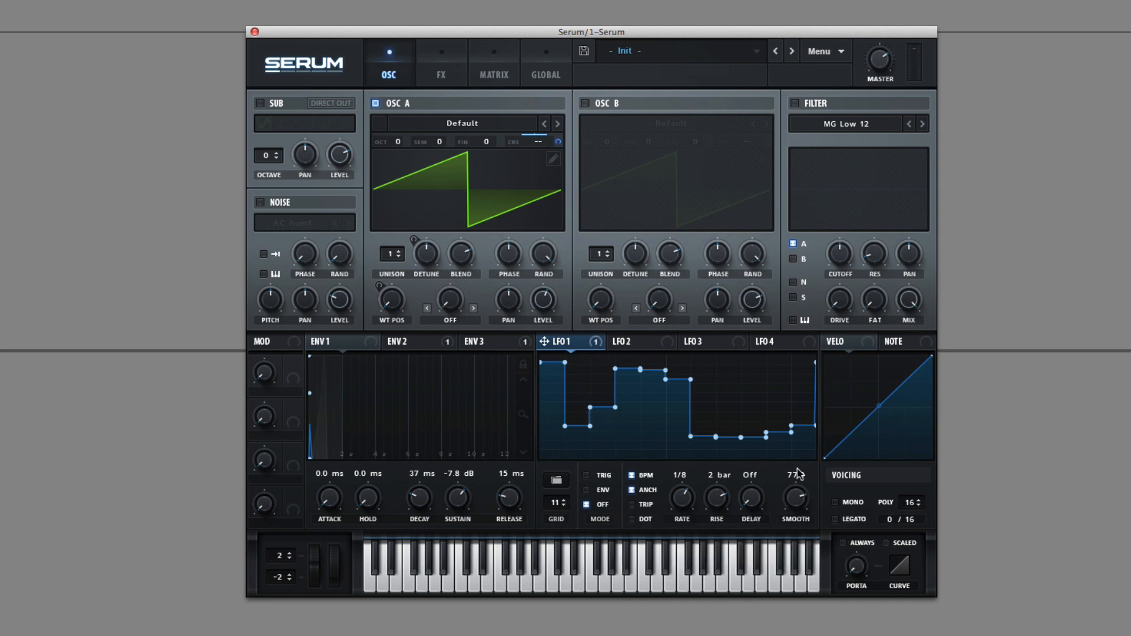
mouse_move(775, 498)
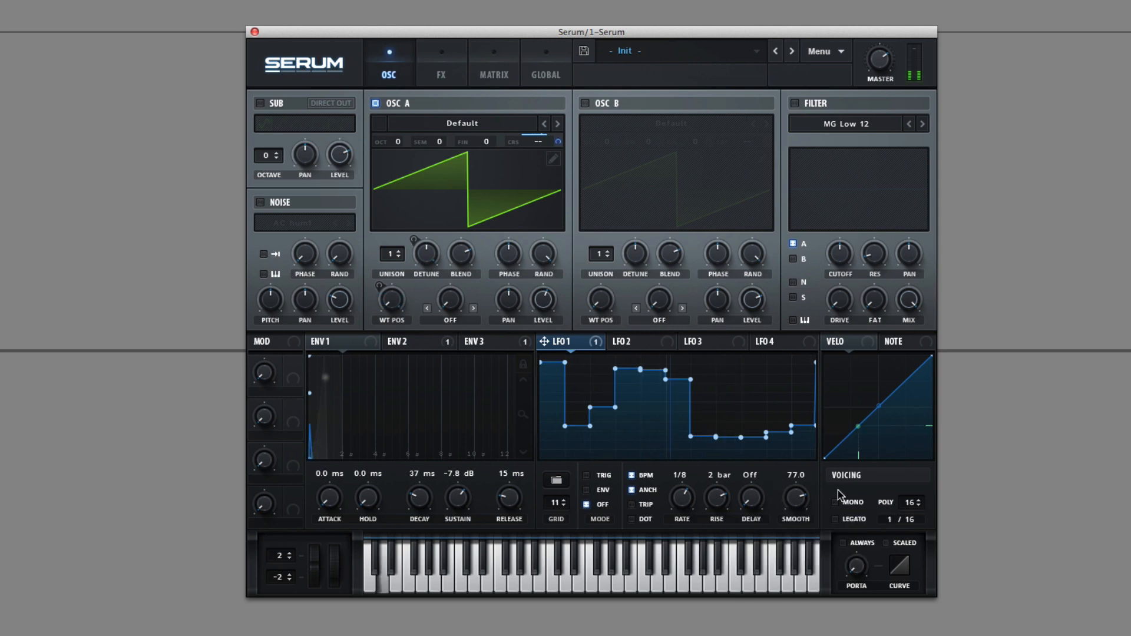
Route velocity to the filter Drive and note number to Osc A unison Blend.
click(842, 342)
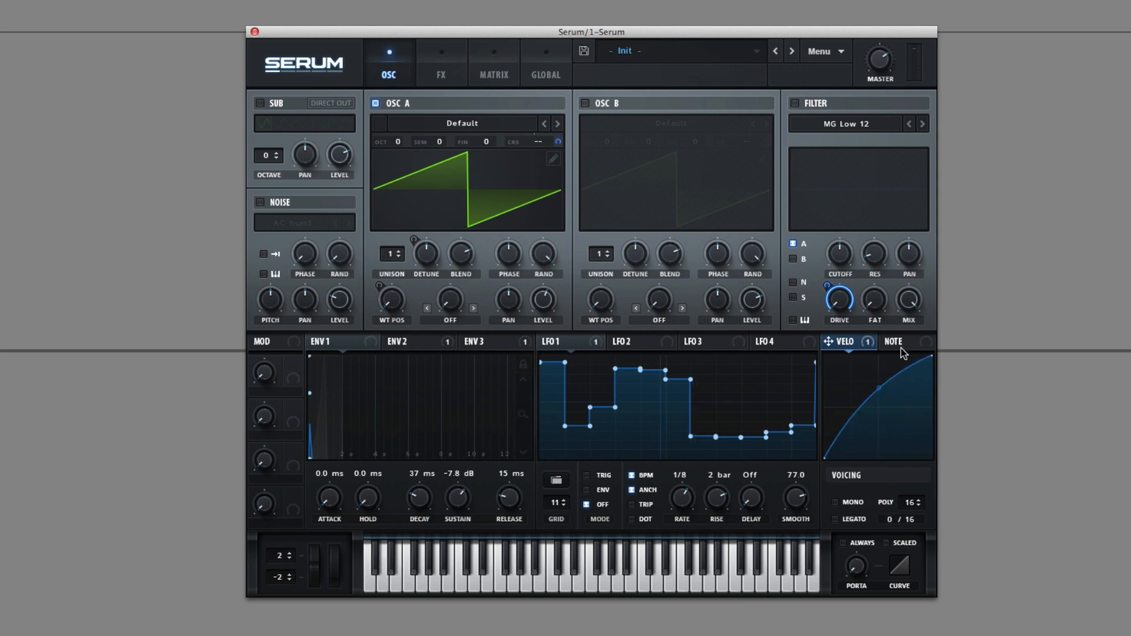
click(899, 342)
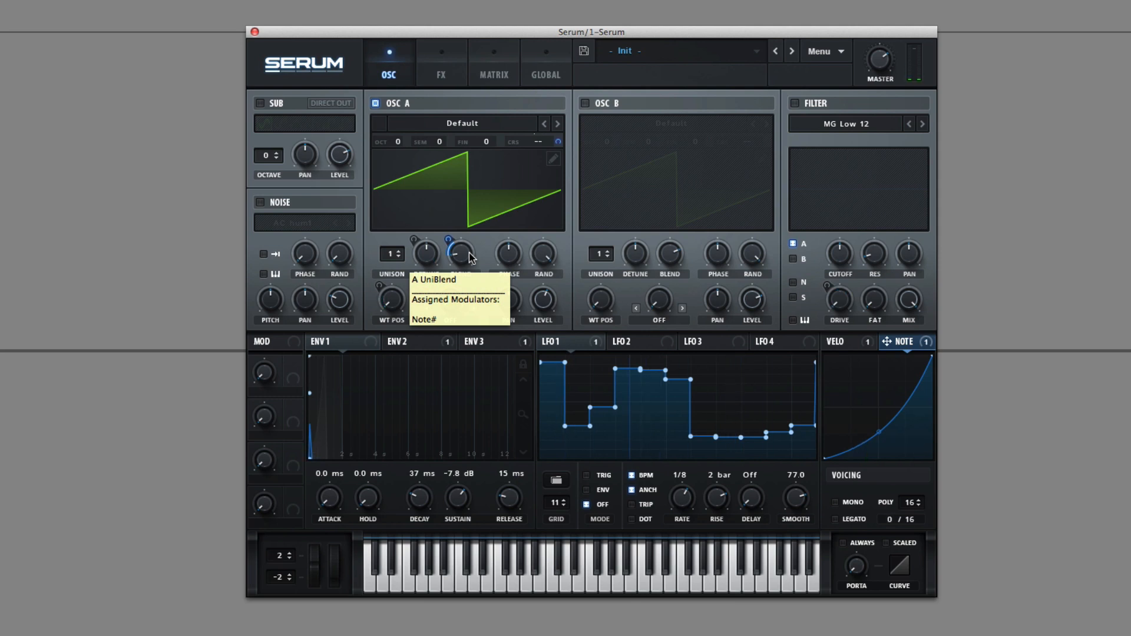
mouse_move(360, 368)
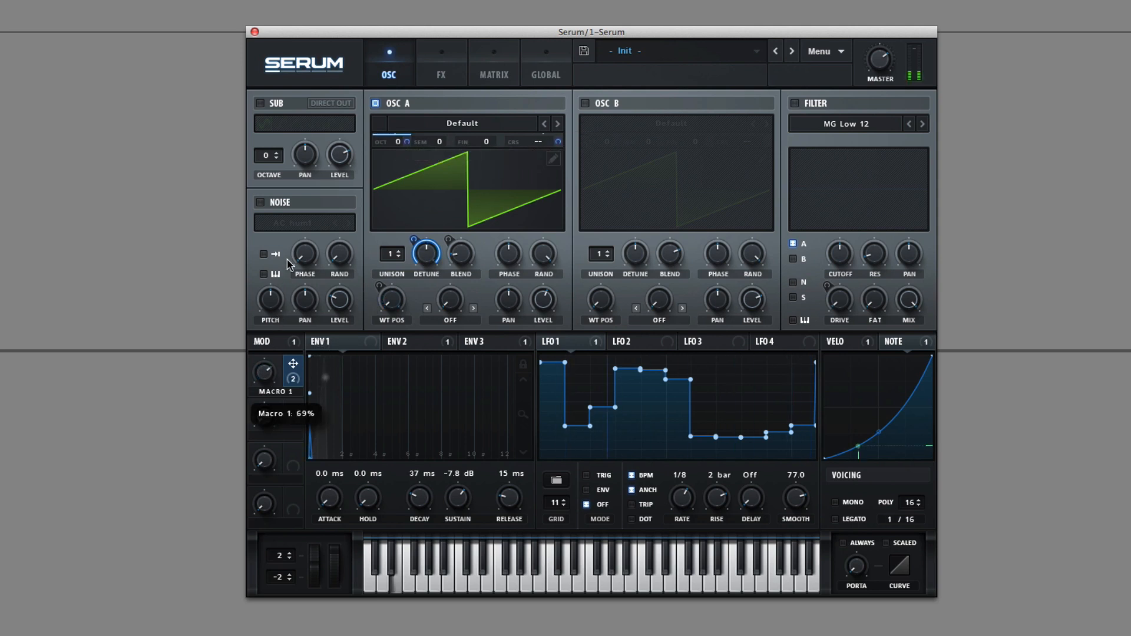
Turn the filter on, lower its cutoff, and review every routing in the Matrix.
click(794, 104)
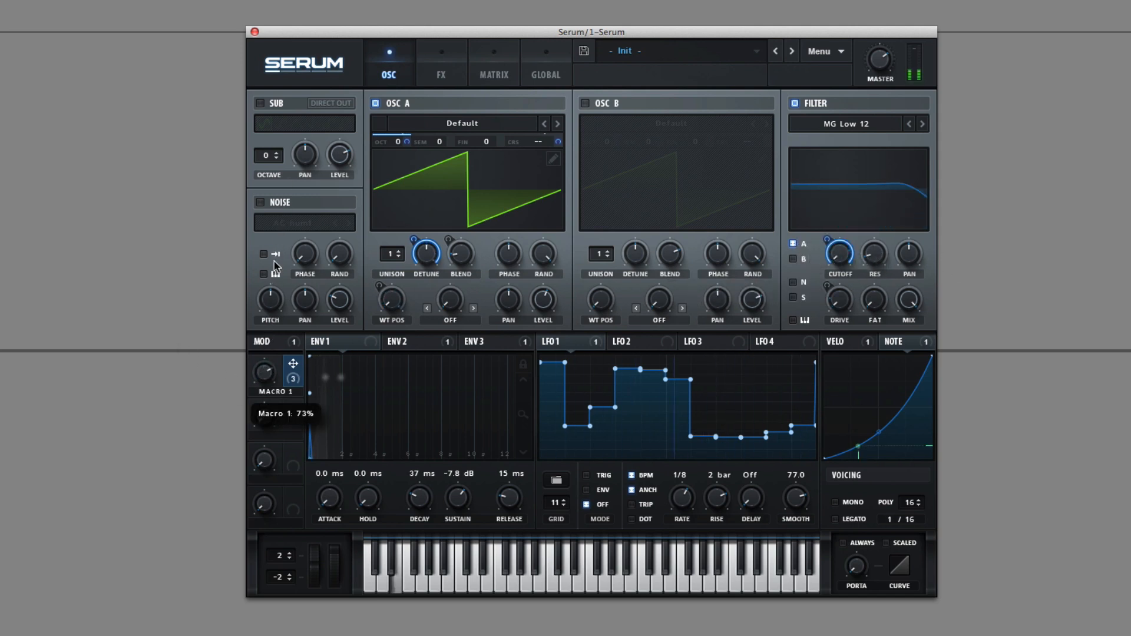
drag(262, 374, 262, 354)
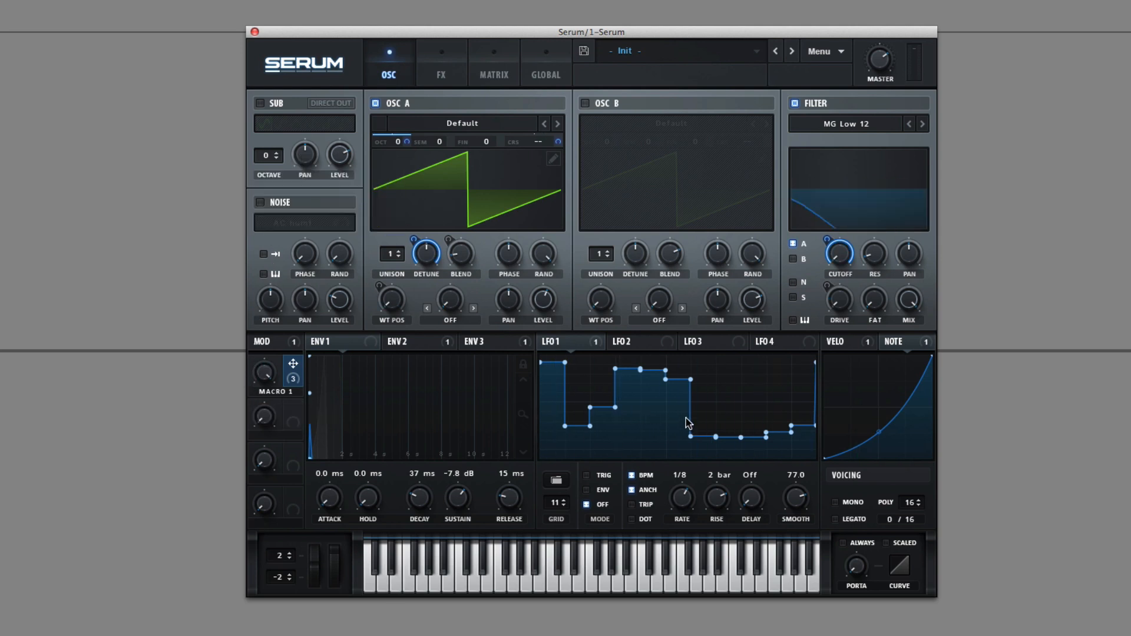
mouse_move(677, 394)
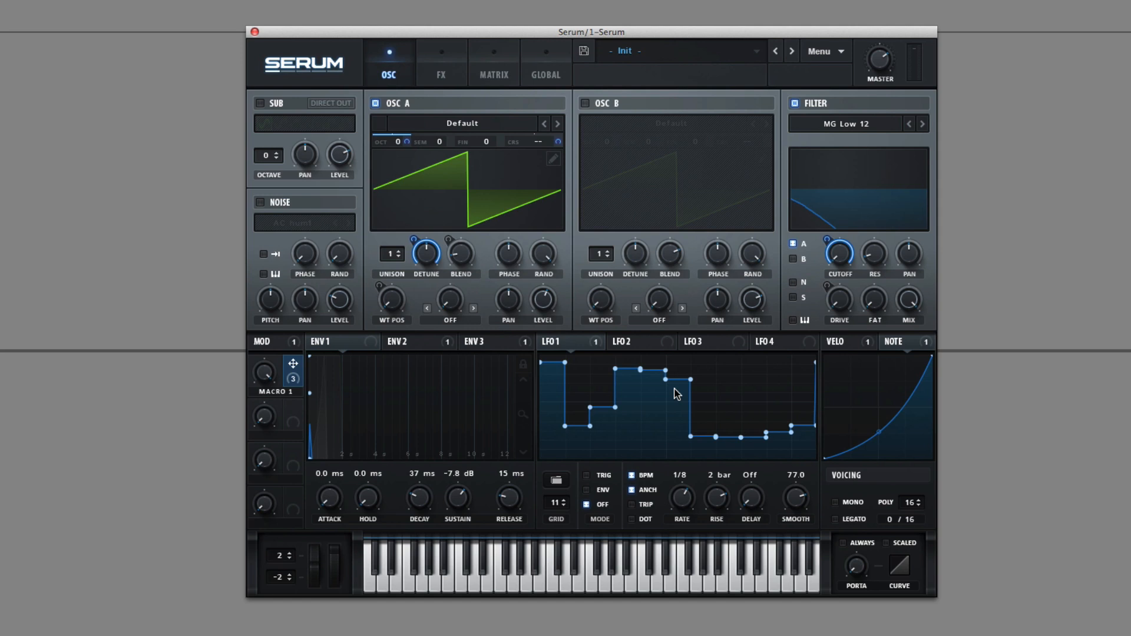
mouse_move(851, 424)
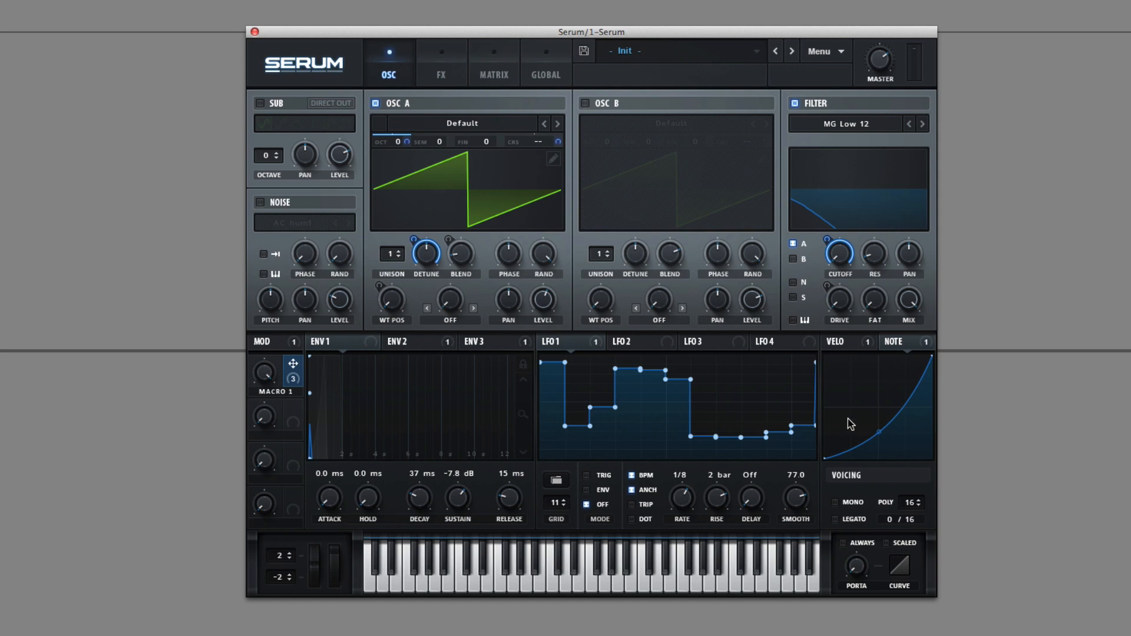
mouse_move(506, 69)
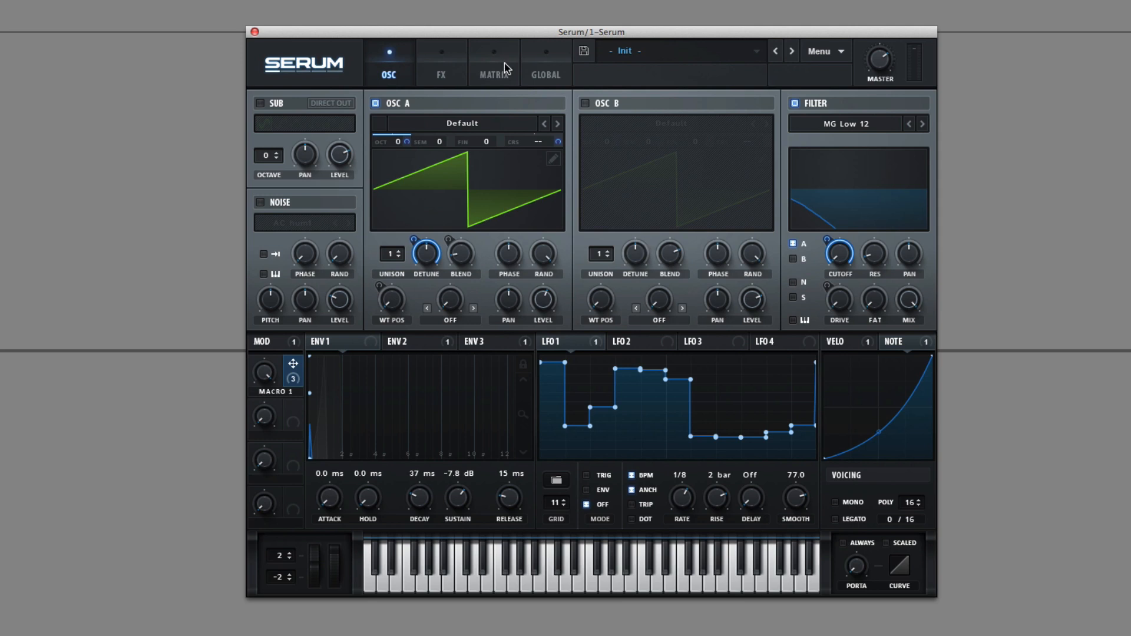
click(492, 74)
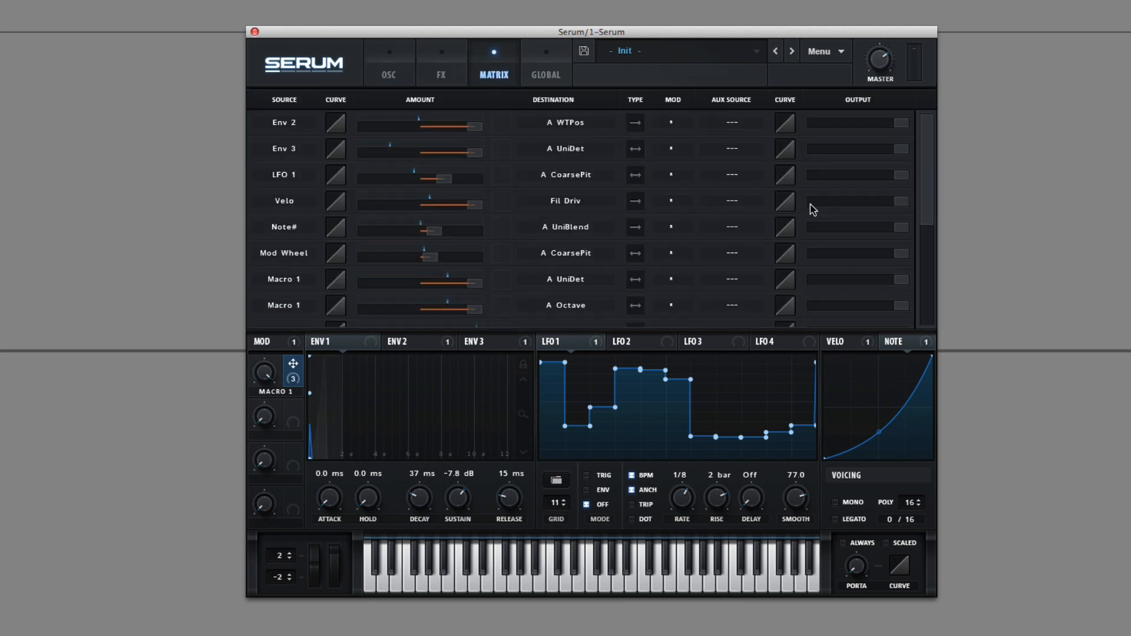